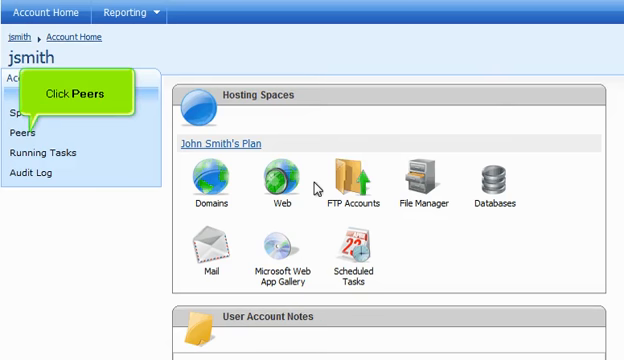
Show the Peer Accounts page for the jsmith account from the Account Menu
click(24, 128)
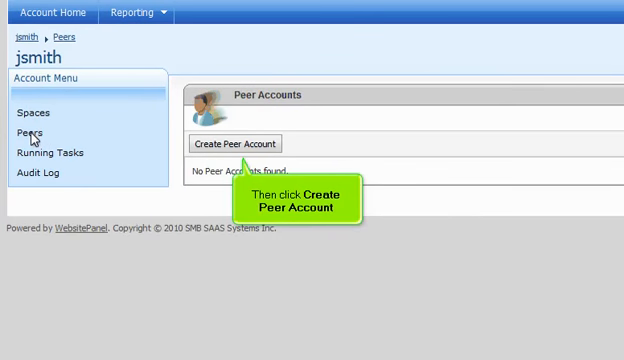
Start a new peer account with user name jdoe and a confirmed password
click(244, 144)
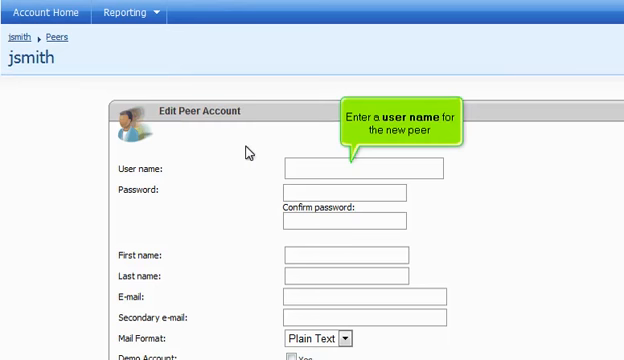
text(j)
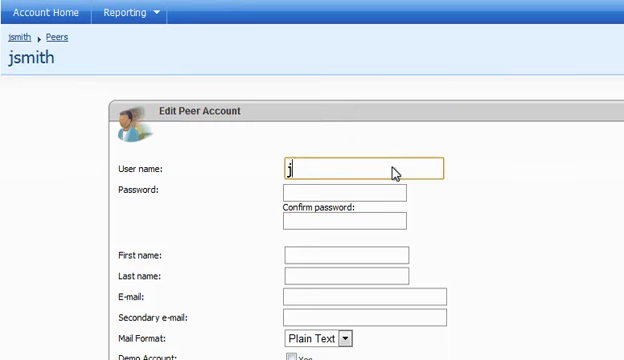
text(doe)
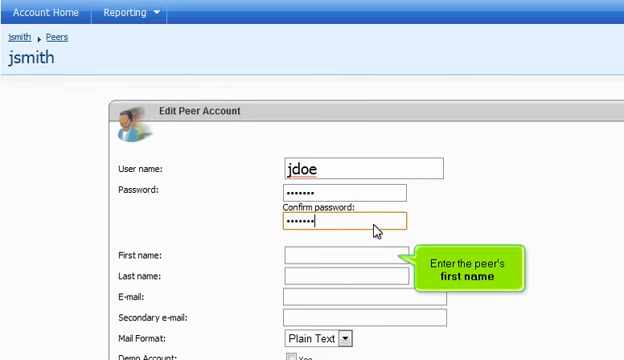
text(John)
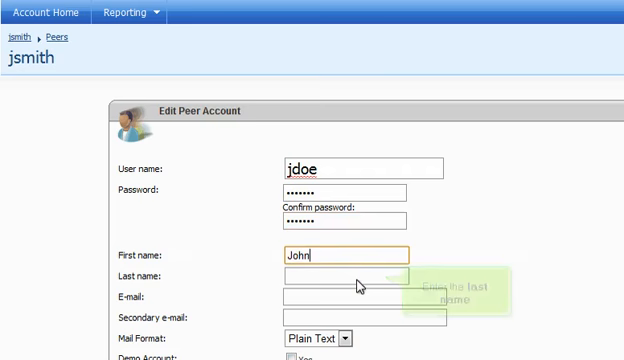
text(Doe)
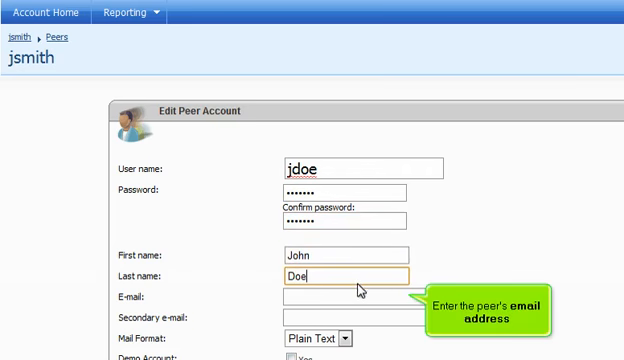
text(jdoe@demo1234.com)
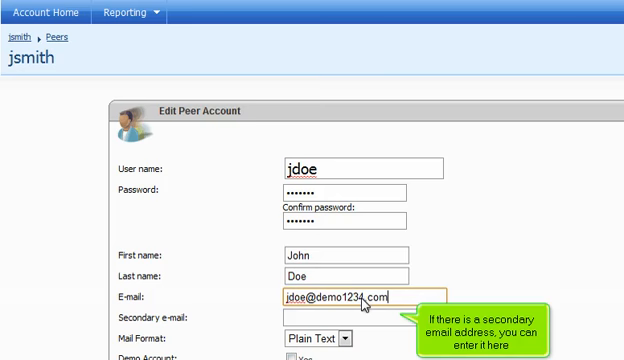
text(john.doe@gmail.com)
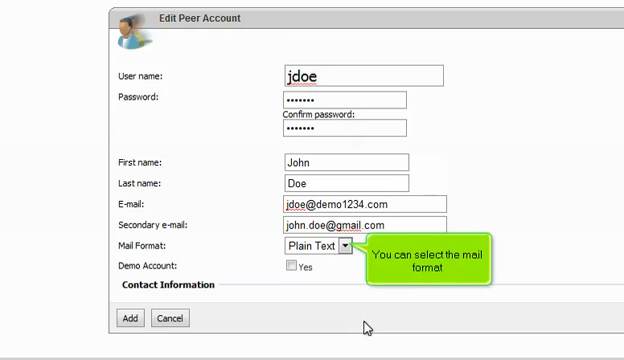
Set the mail format to HTML and expand the Contact Information section
click(346, 244)
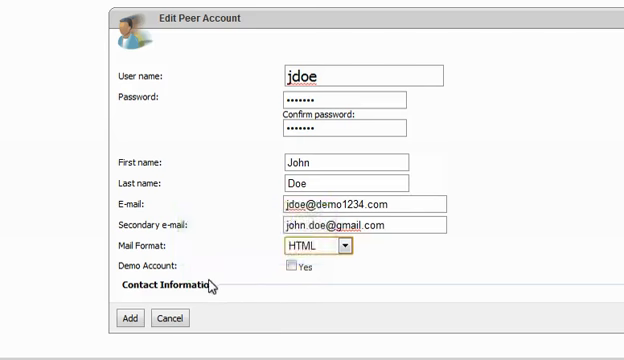
scroll(down, 3)
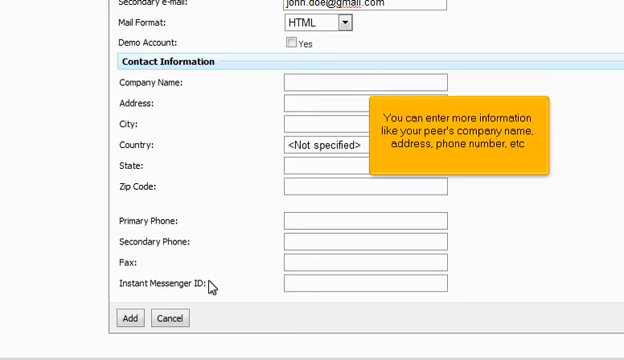